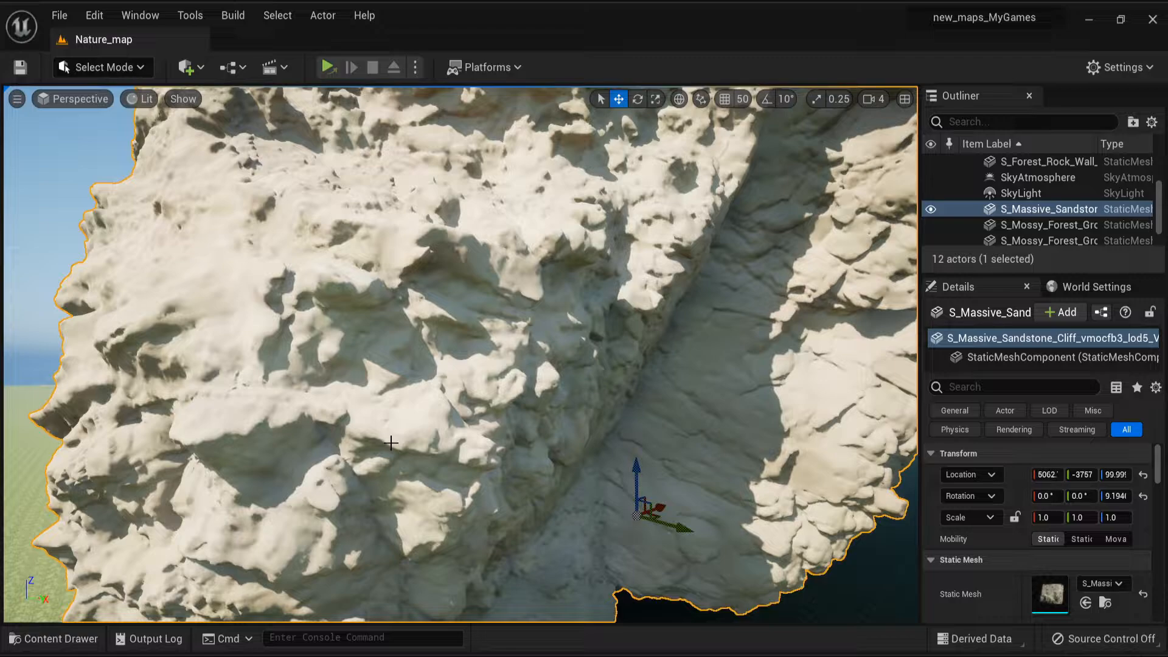
Browse to the Massive Sandstone Cliff static mesh's asset folder in the Content Drawer
click(53, 638)
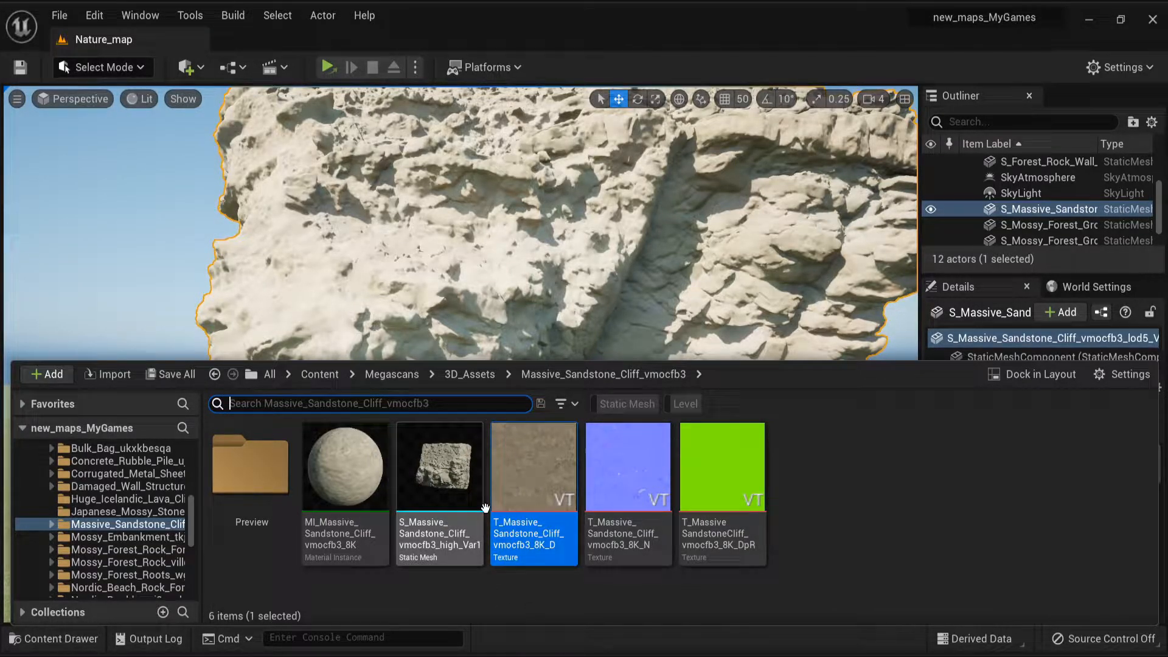
mouse_move(637, 515)
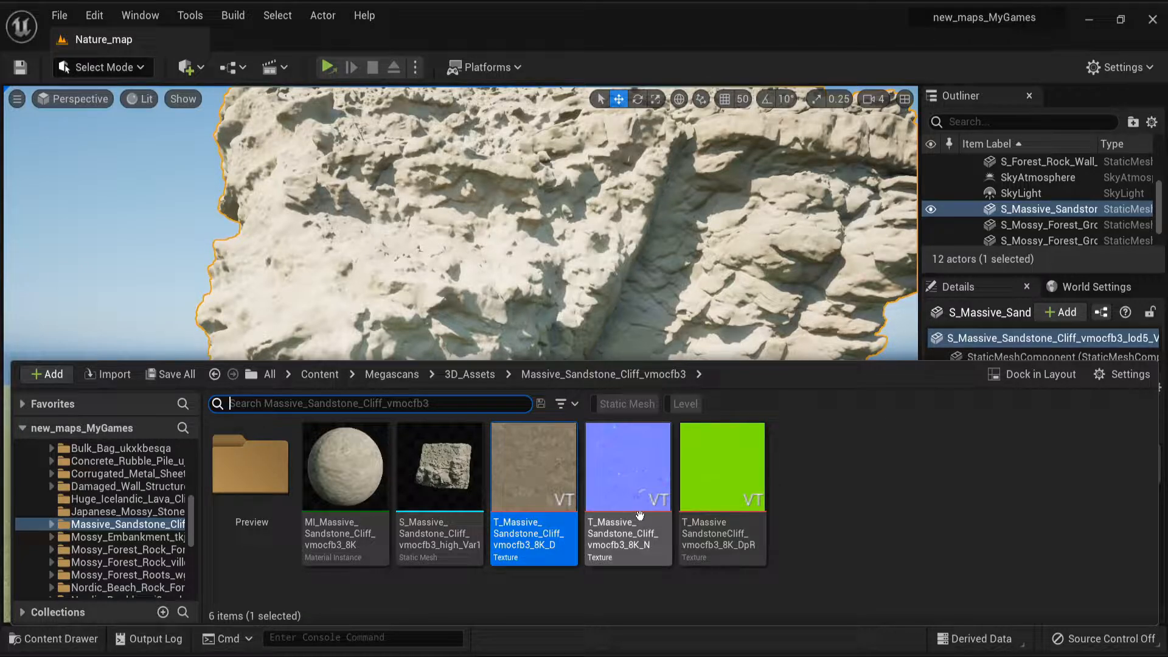
Open the T_Massive_Sandstone_Cliff_vmocfb3_8K_D diffuse texture in the texture editor
click(628, 466)
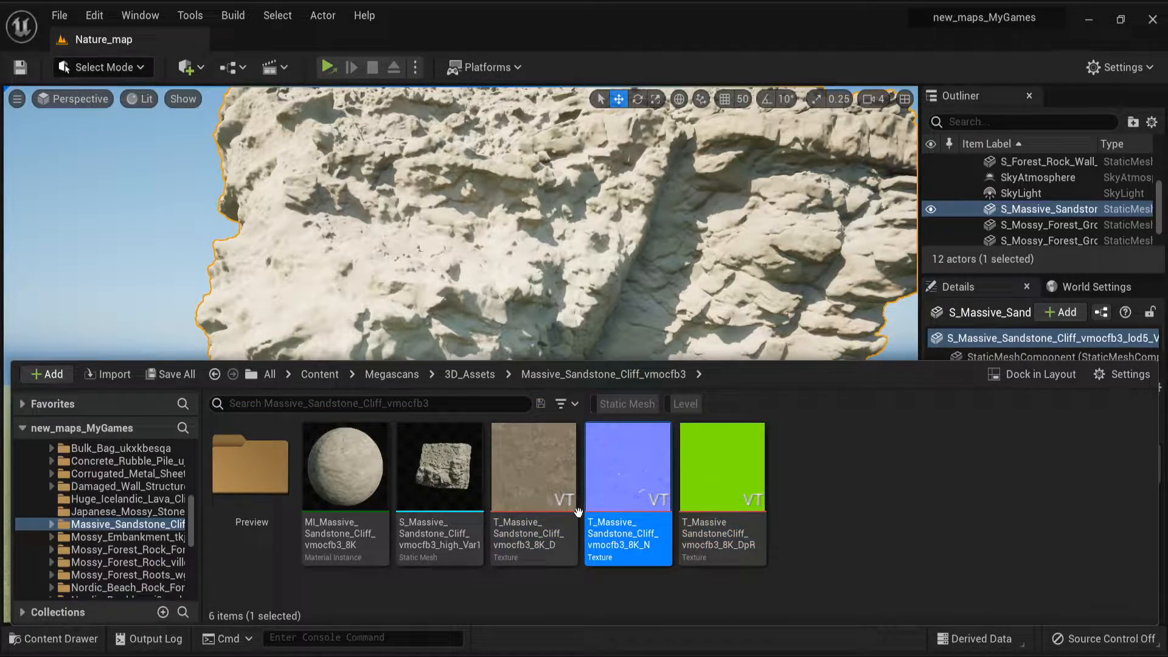
click(534, 466)
text(vir)
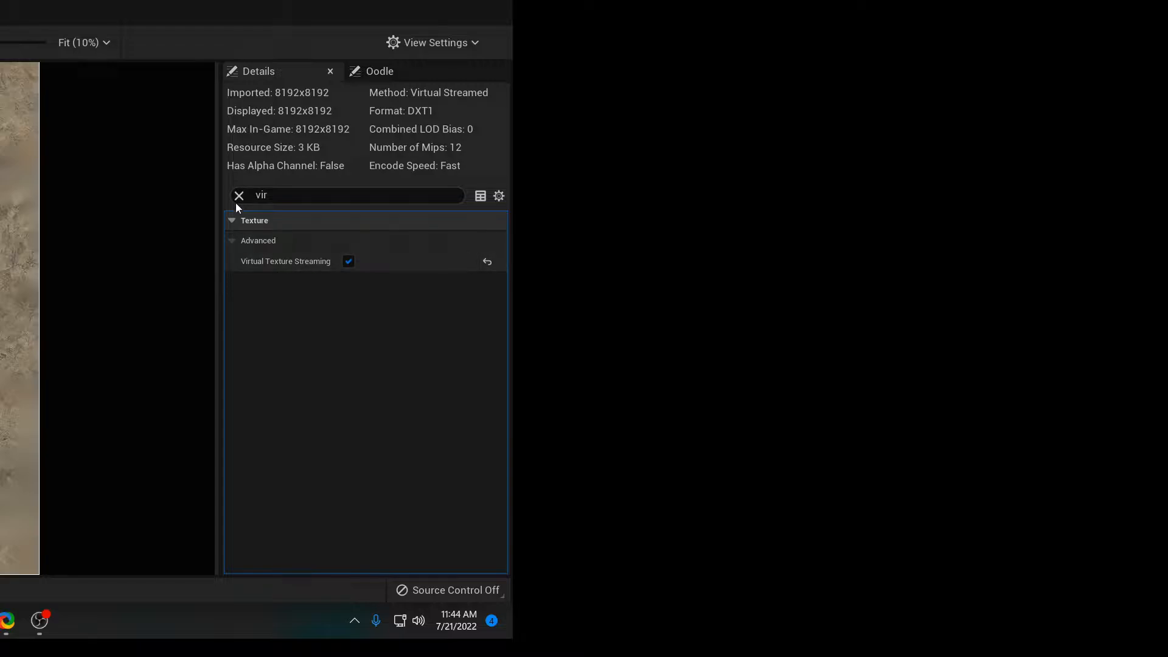
Filter details by 'vir' and disable Virtual Texture Streaming on the diffuse and normal textures
click(239, 196)
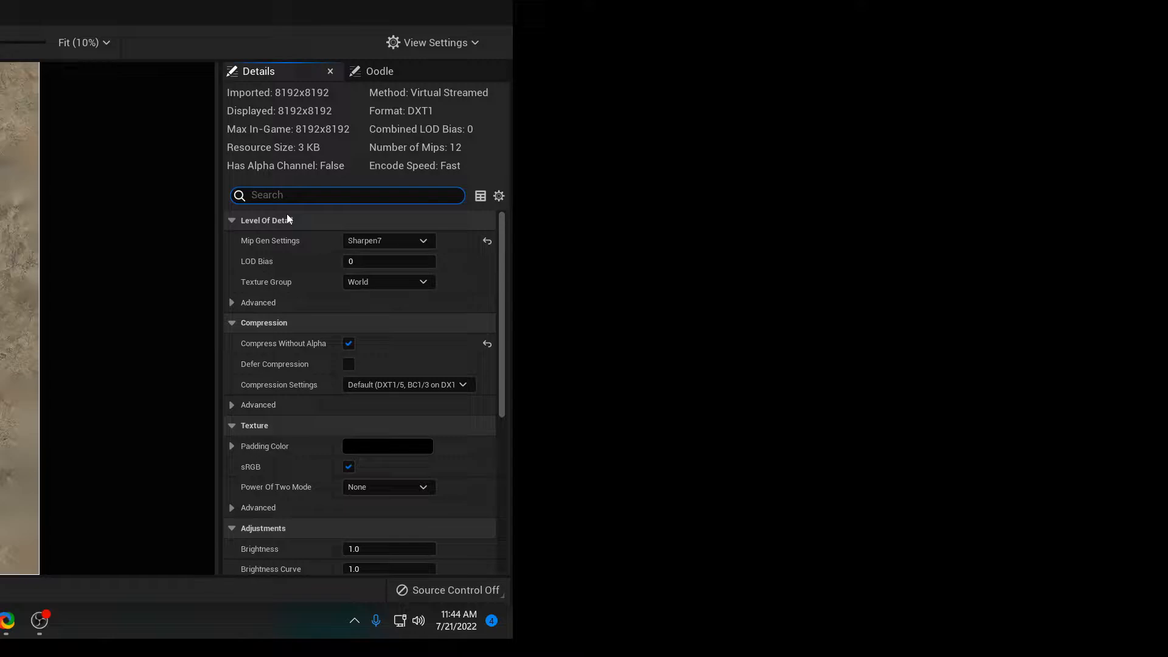
text(vir)
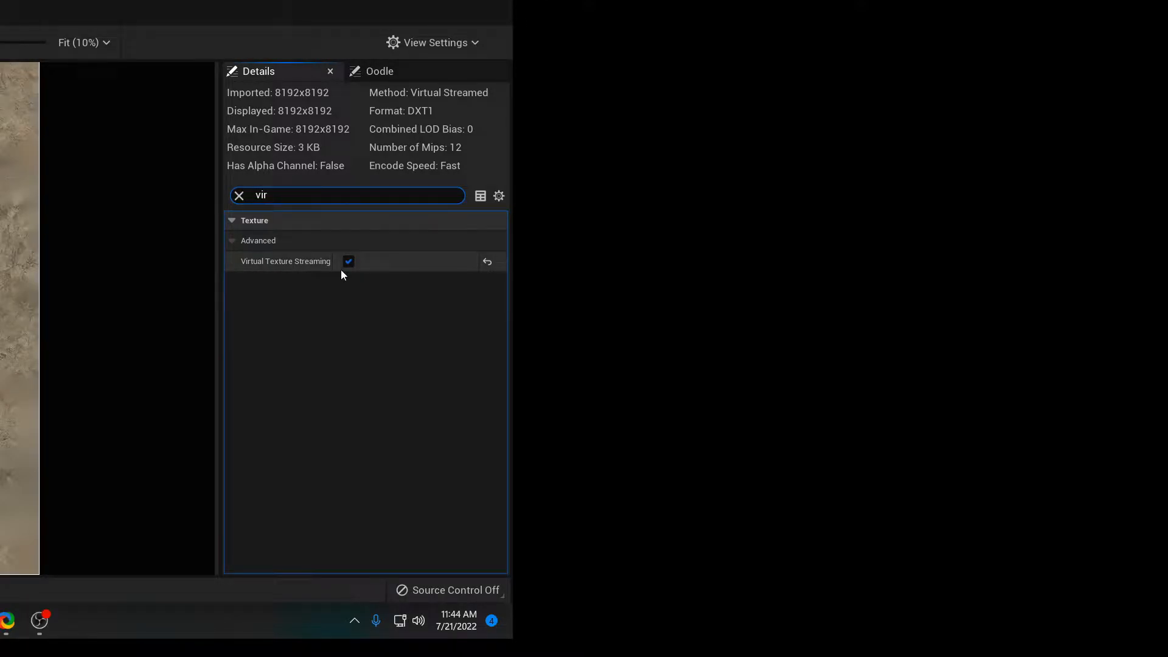
click(348, 261)
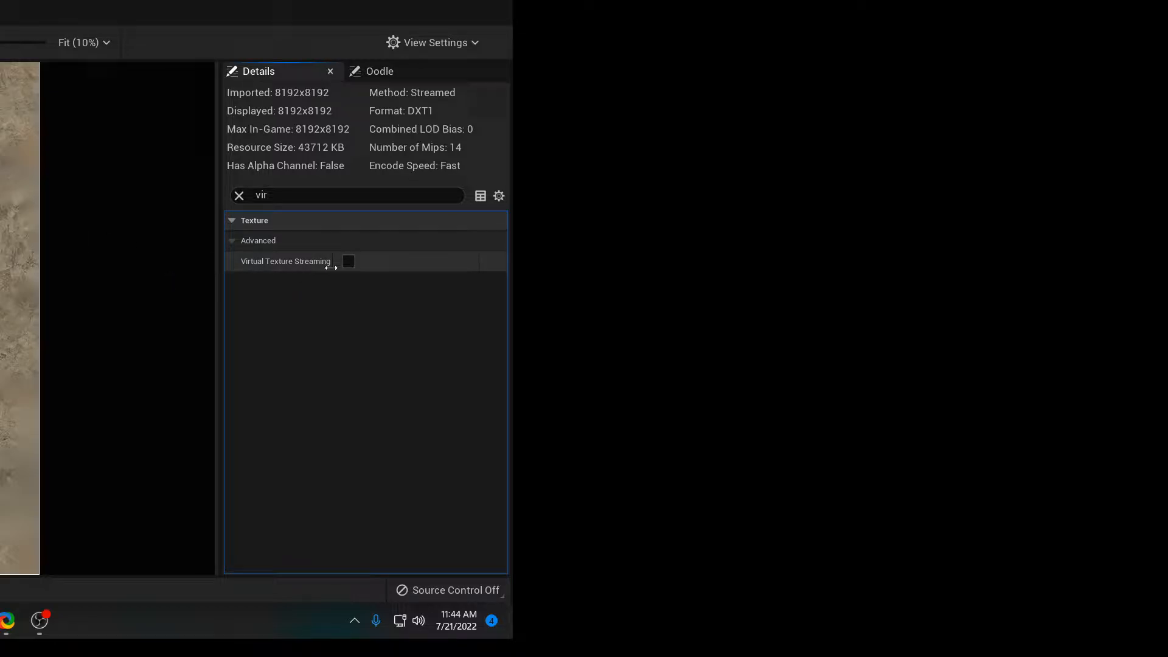
click(347, 261)
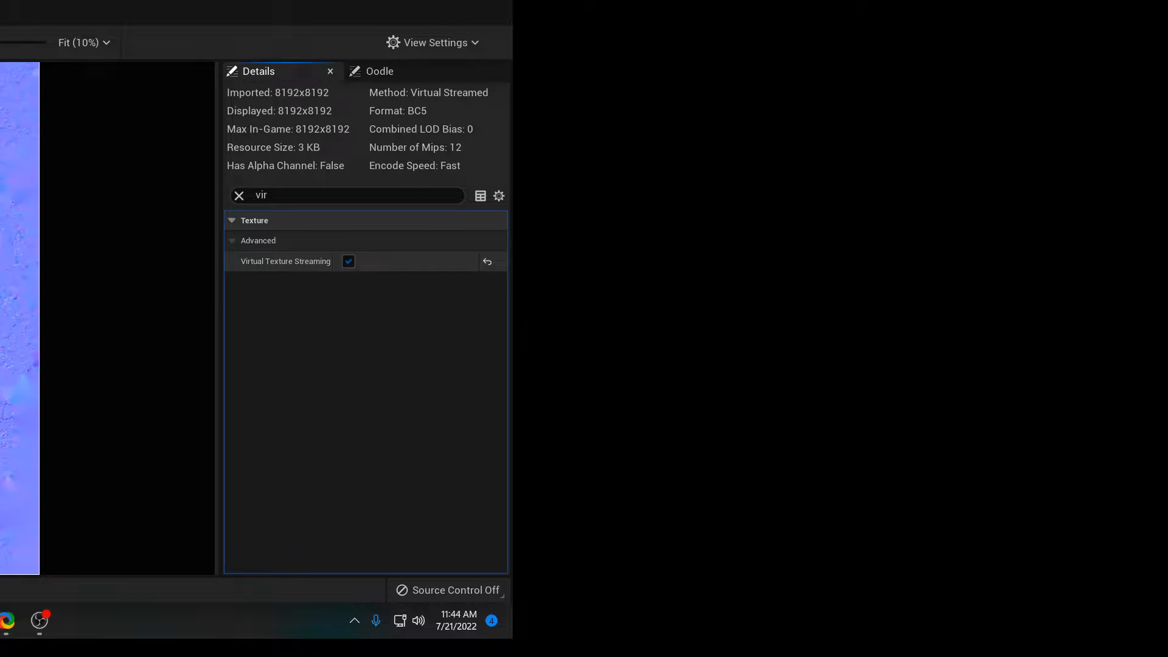
click(348, 262)
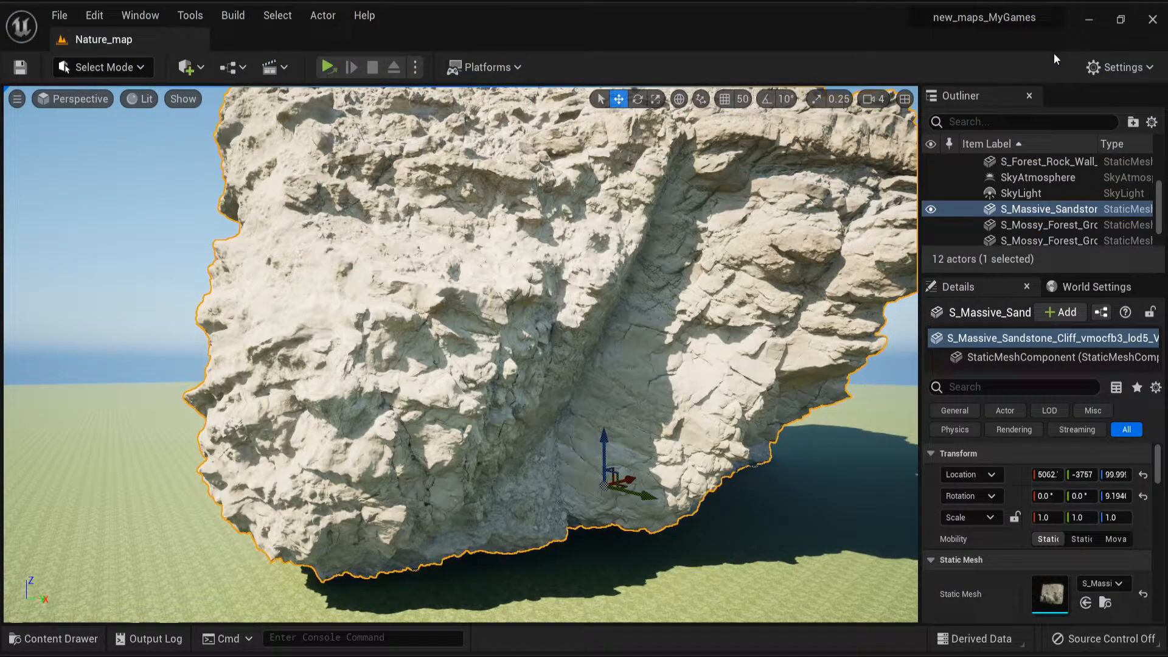
Reopen the cliff's Content Drawer folder to confirm textures lack the VT badge
click(52, 638)
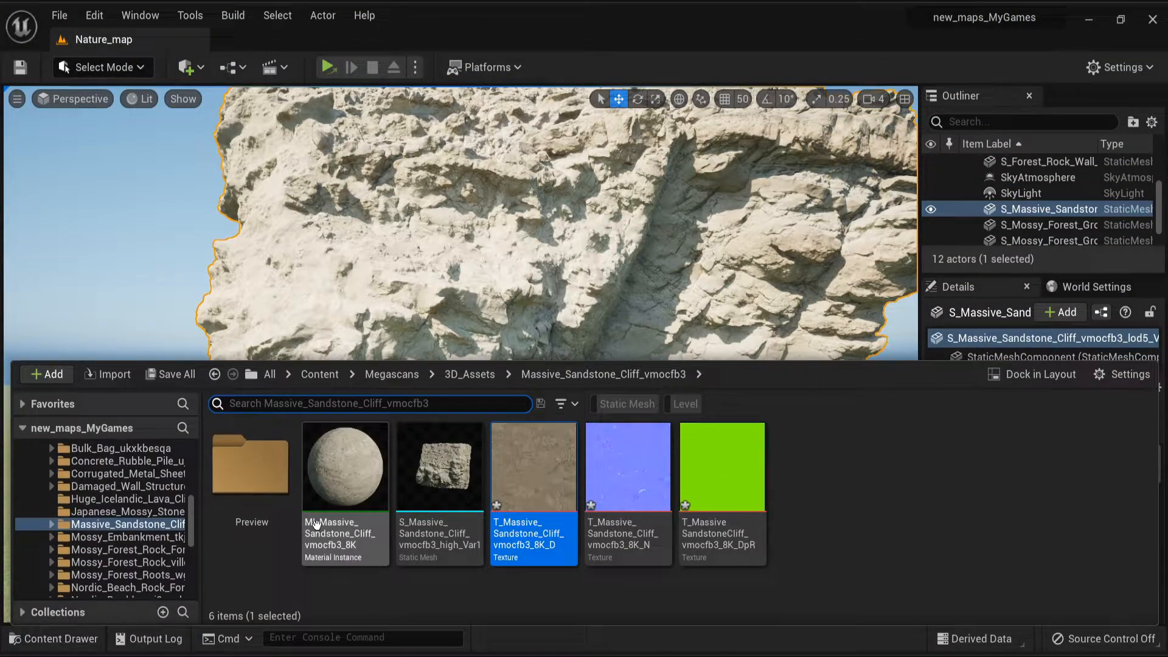
mouse_move(550, 580)
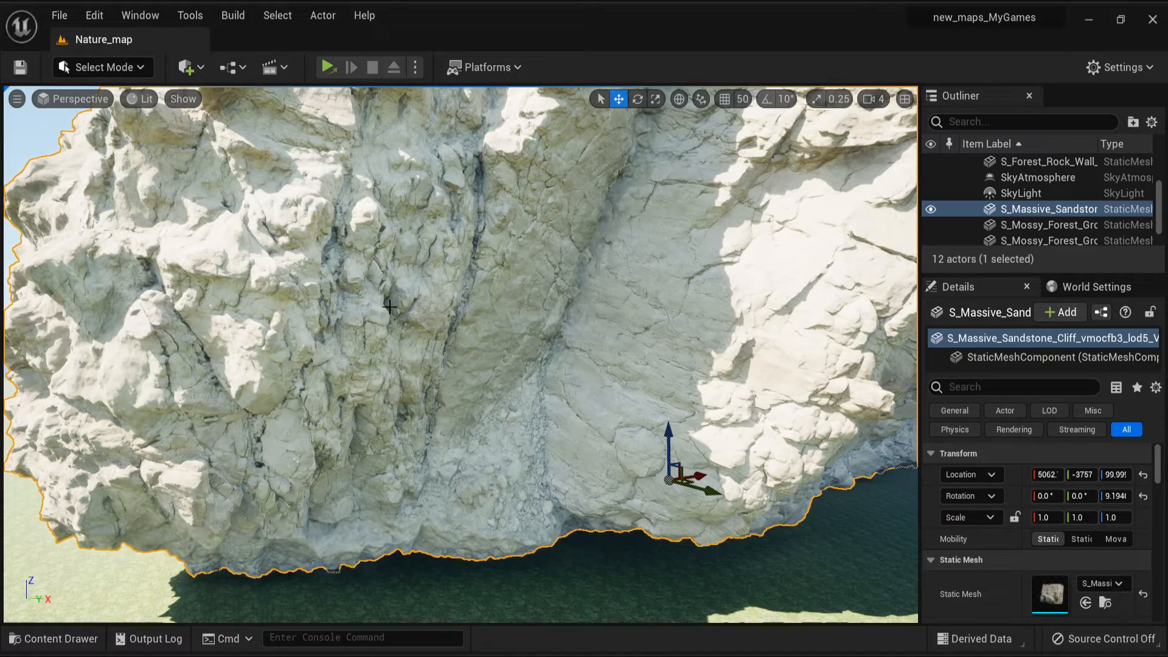
mouse_move(476, 553)
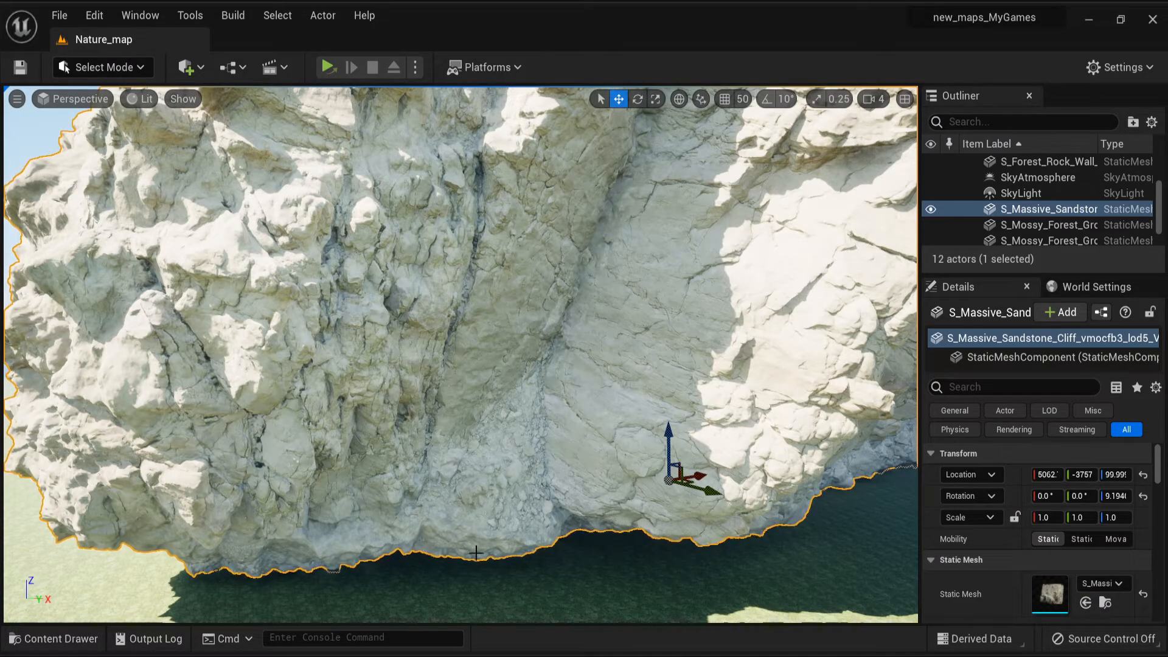